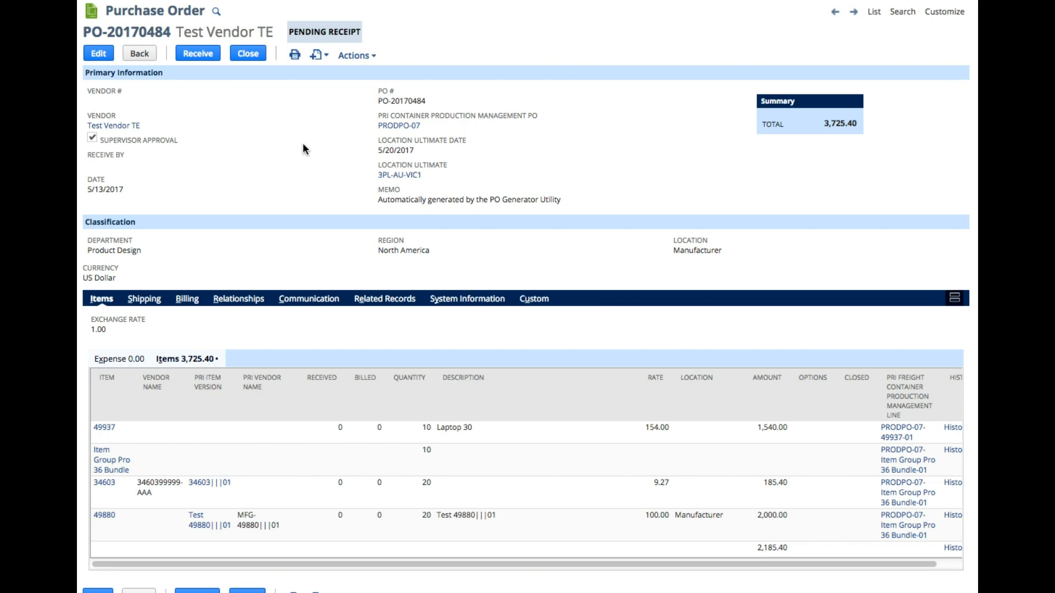
mouse_move(190, 324)
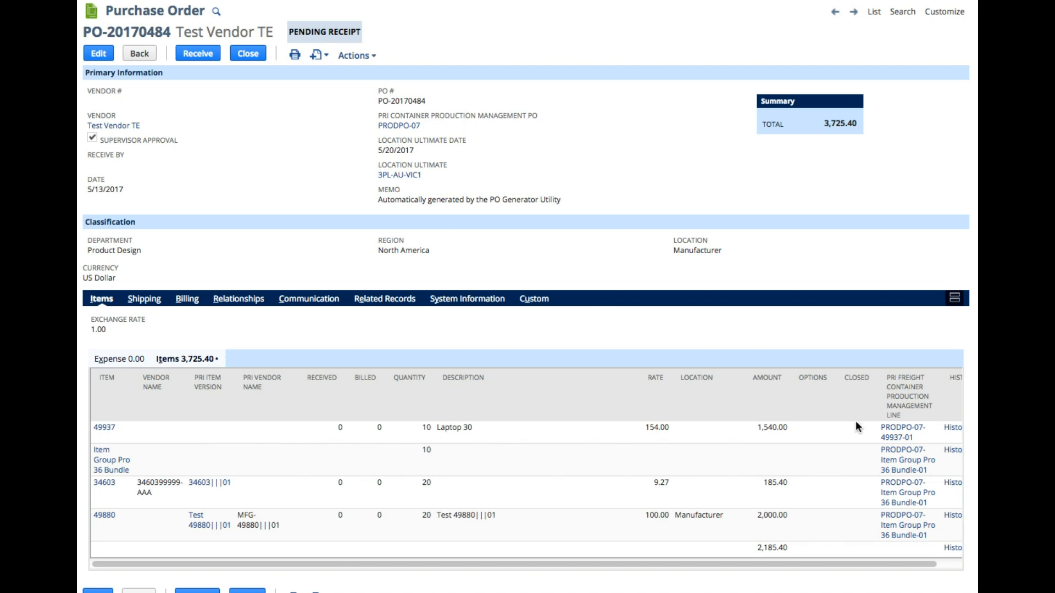
mouse_move(669, 544)
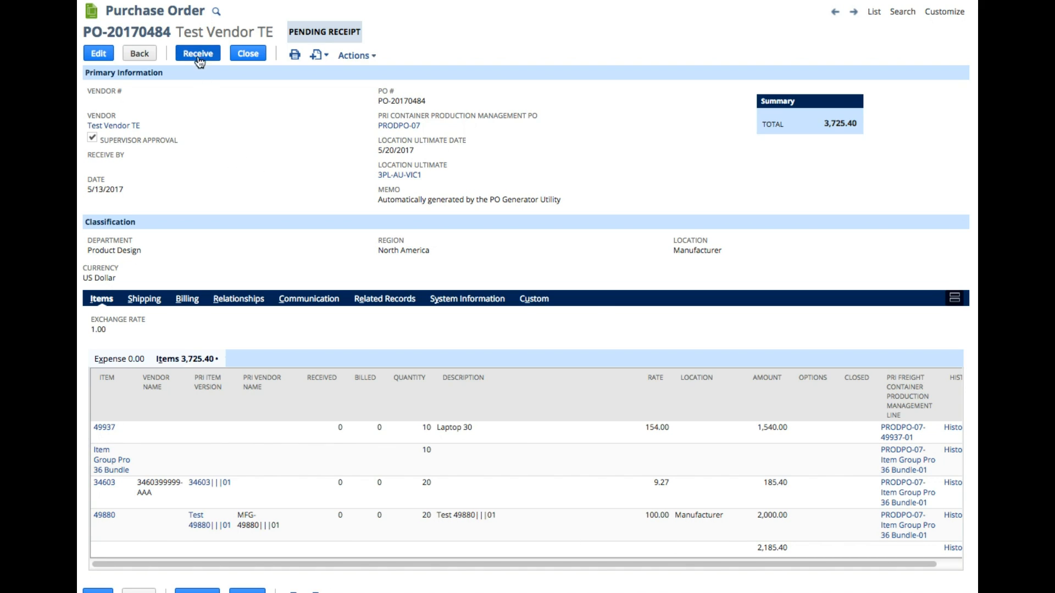
Step: Receive PO-20170484 into a new item receipt and show its Receipts subtab lines
left_click(198, 54)
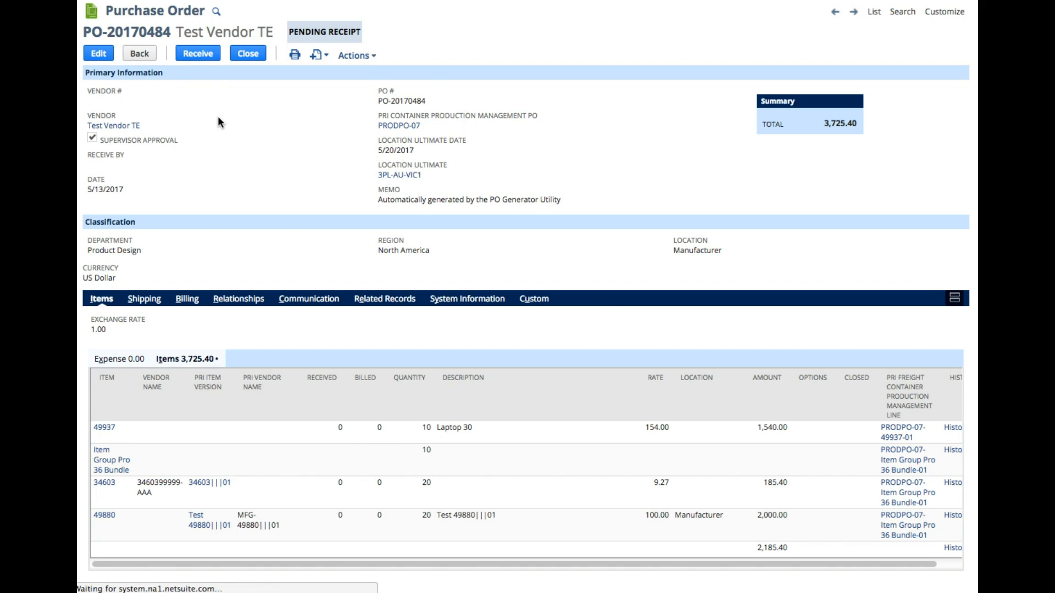
left_click(197, 53)
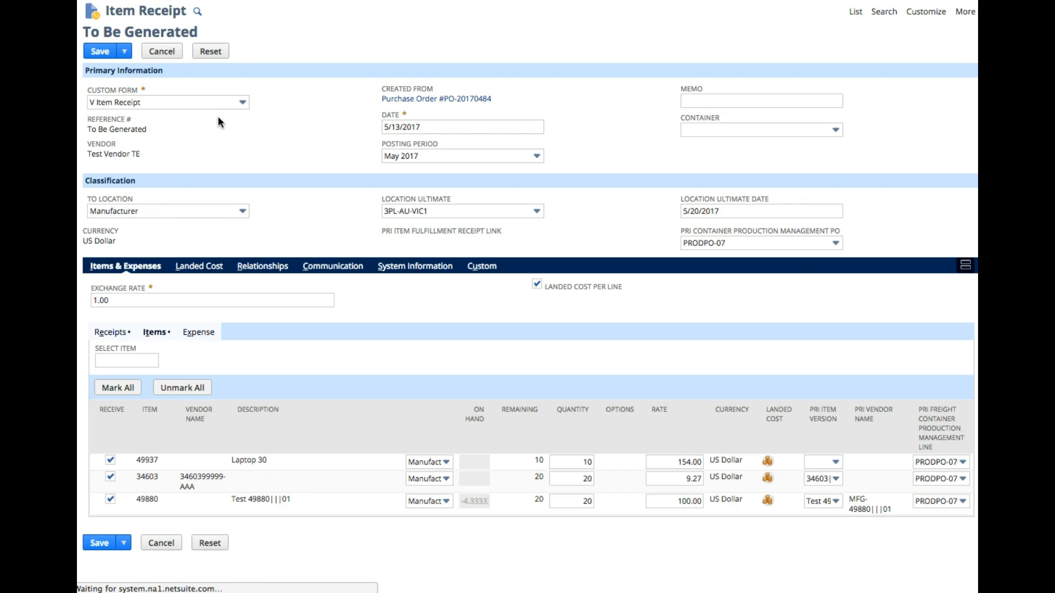
left_click(110, 332)
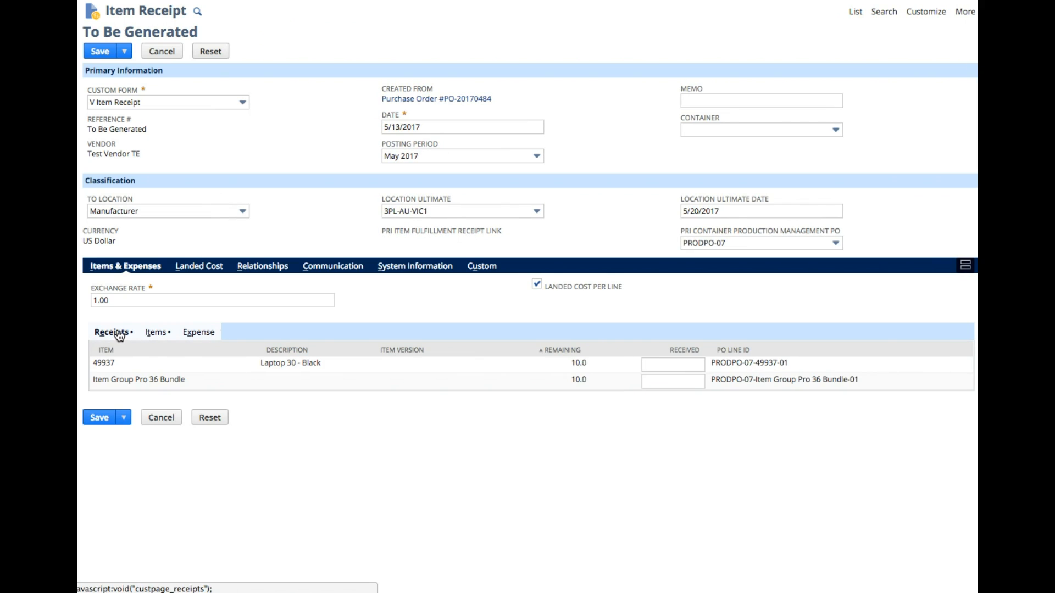
left_click(104, 363)
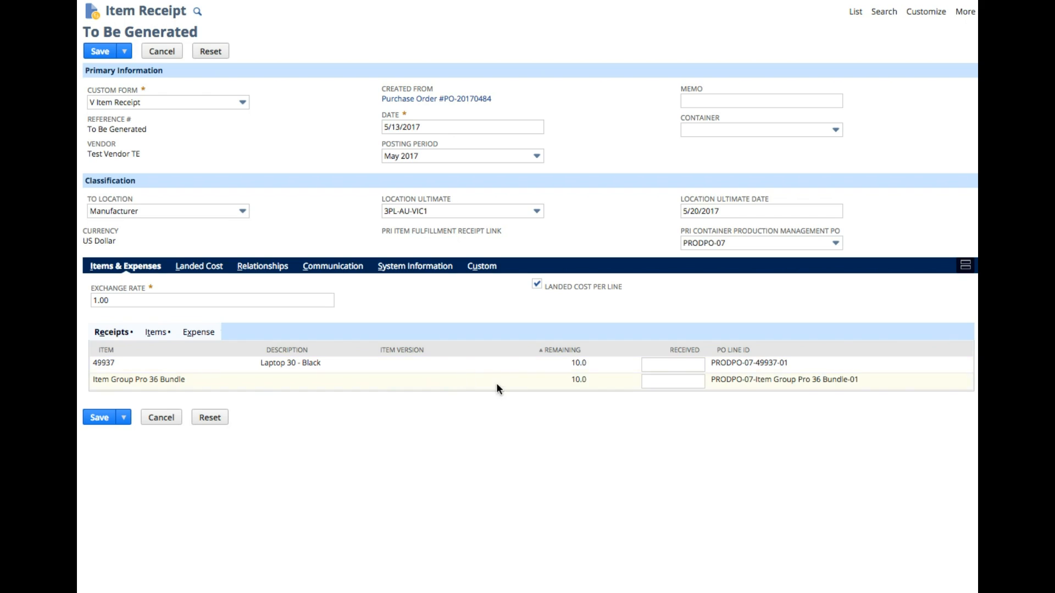
Step: Enter received quantities of 5 for Laptop 30 and 3 for Item Group Pro 36 Bundle
left_click(672, 364)
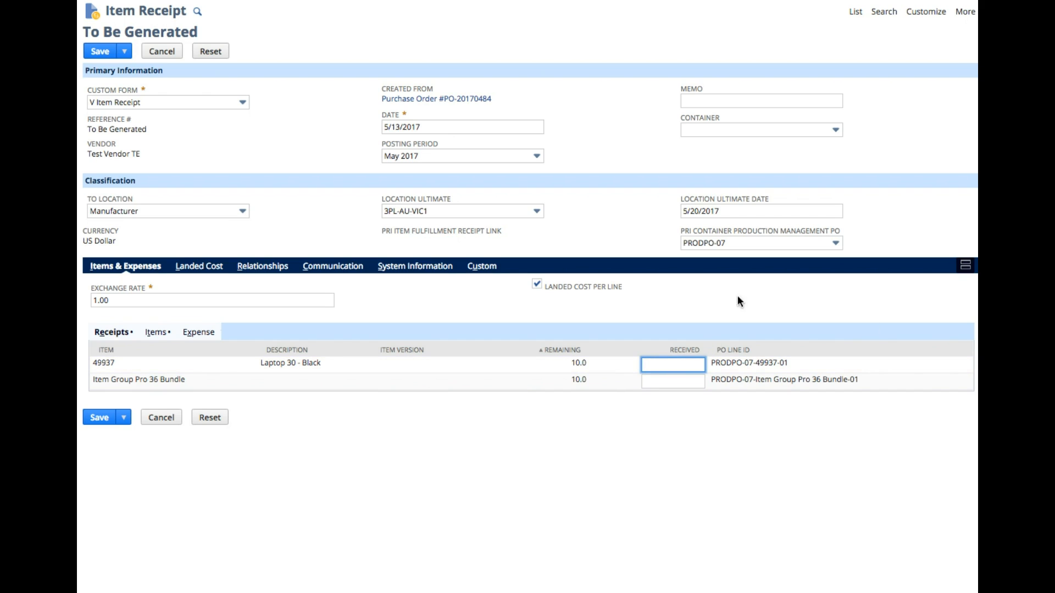
type("5")
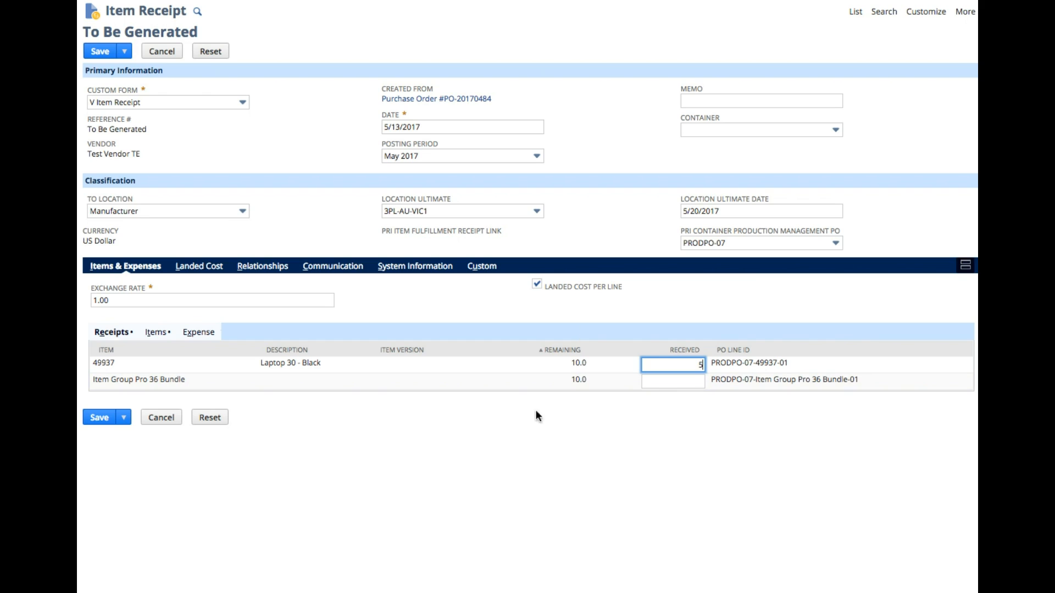
left_click(670, 380)
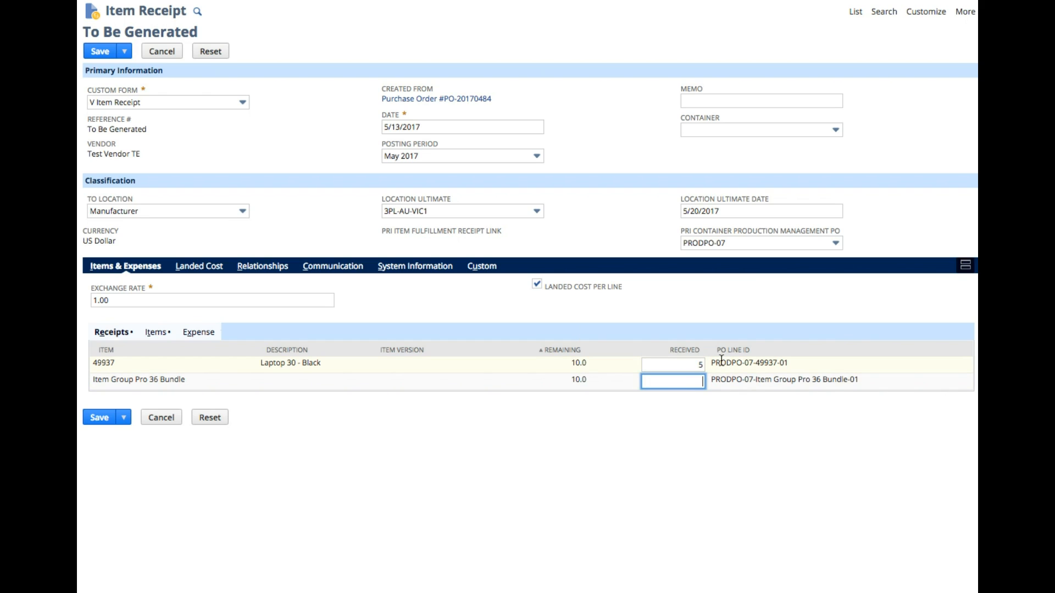
type("3")
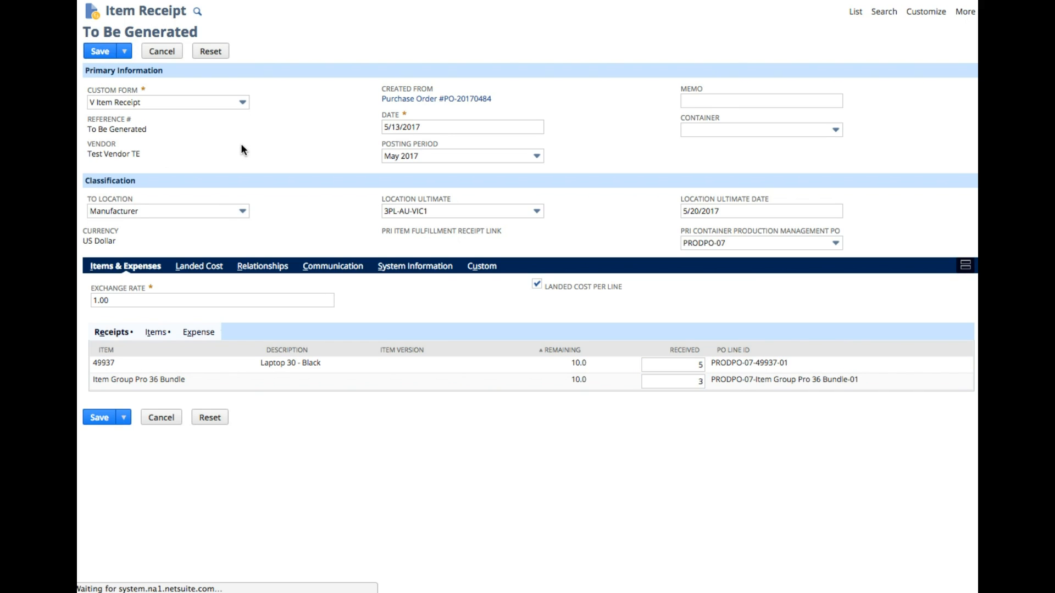
Step: Save the item receipt, creating IRPT-190 for Test Vendor TE
left_click(100, 51)
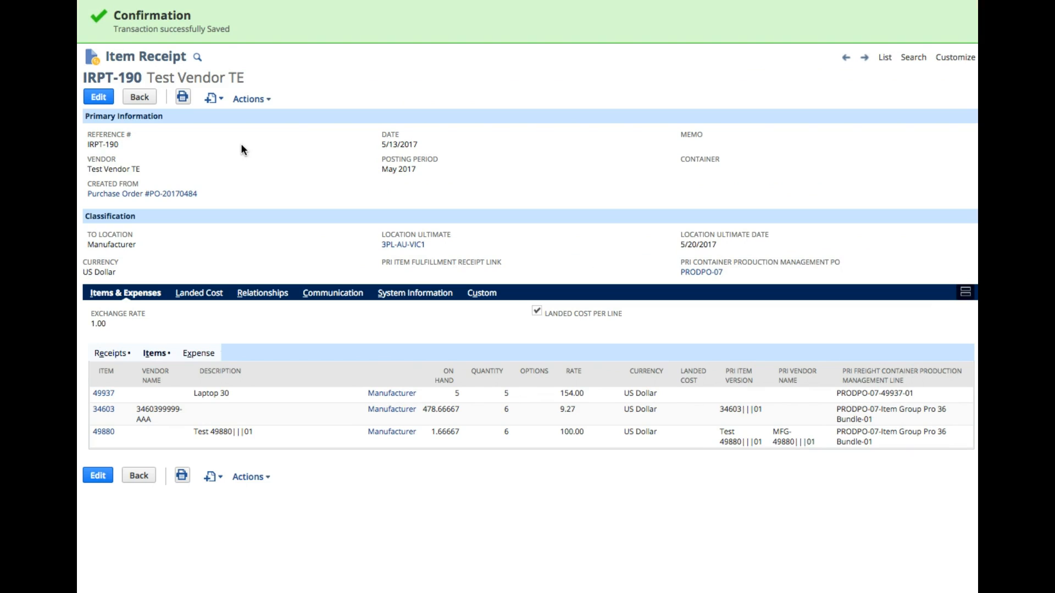
mouse_move(224, 310)
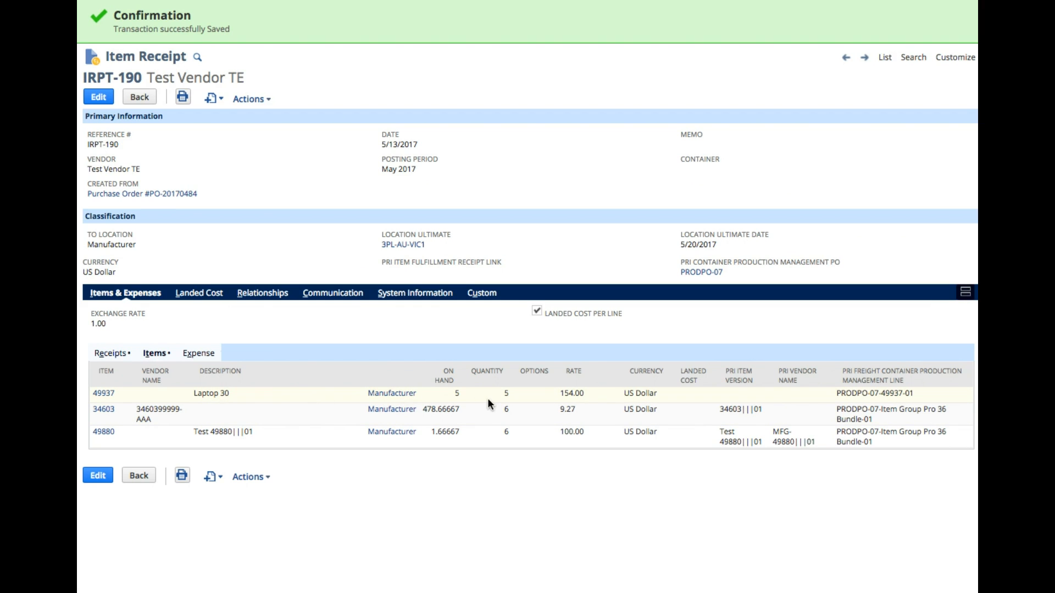
mouse_move(482, 401)
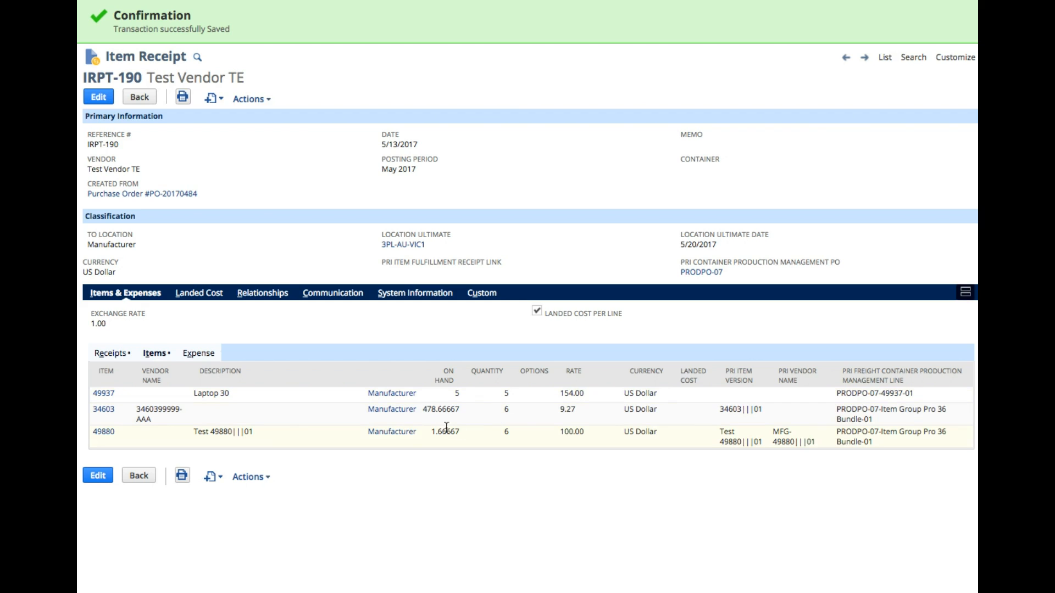
mouse_move(390, 431)
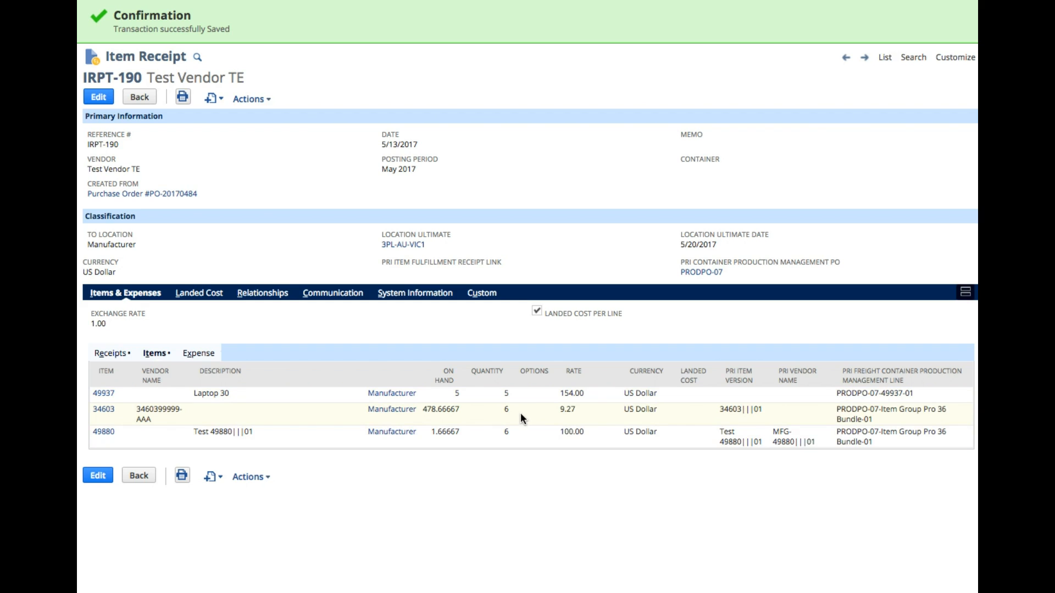
left_click(111, 353)
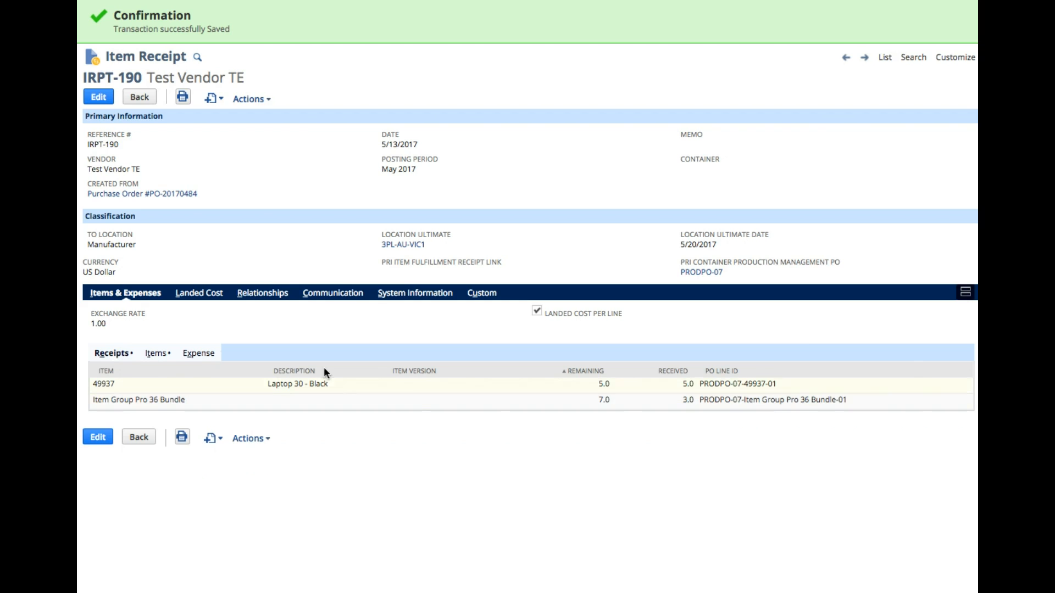
left_click(154, 353)
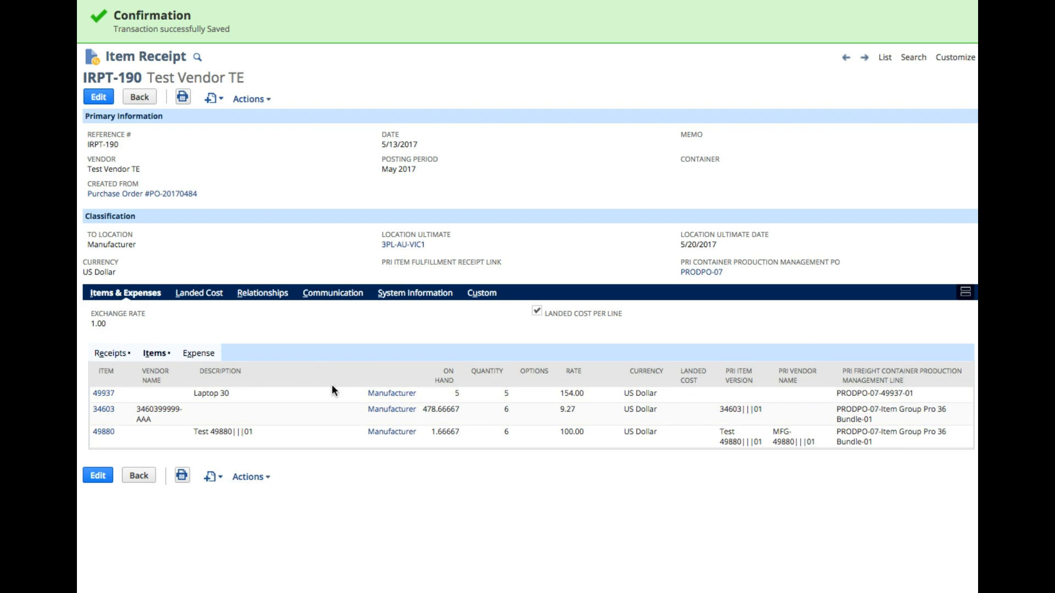
mouse_move(417, 376)
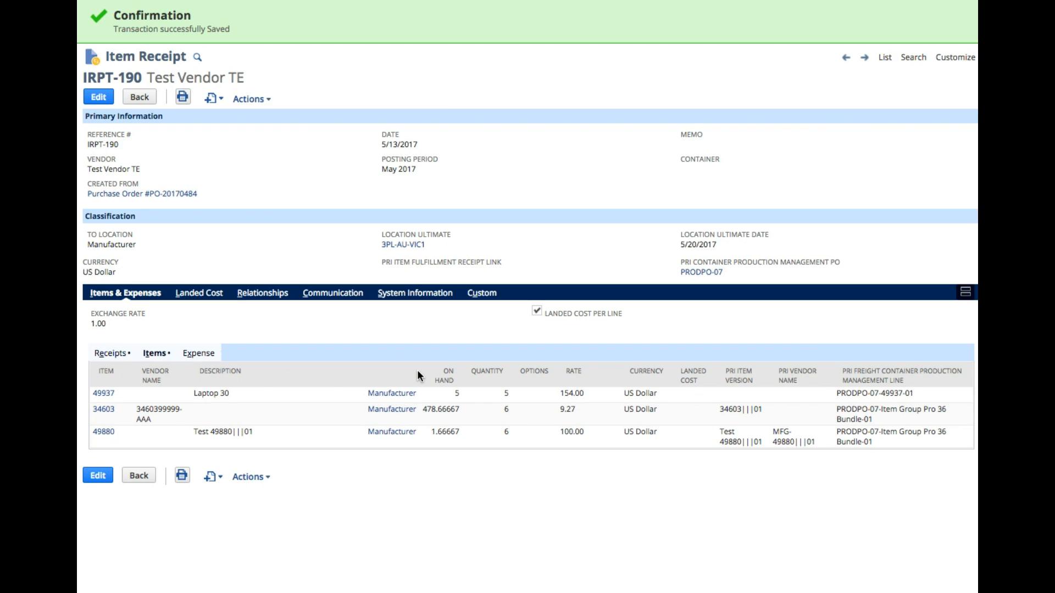
left_click(111, 353)
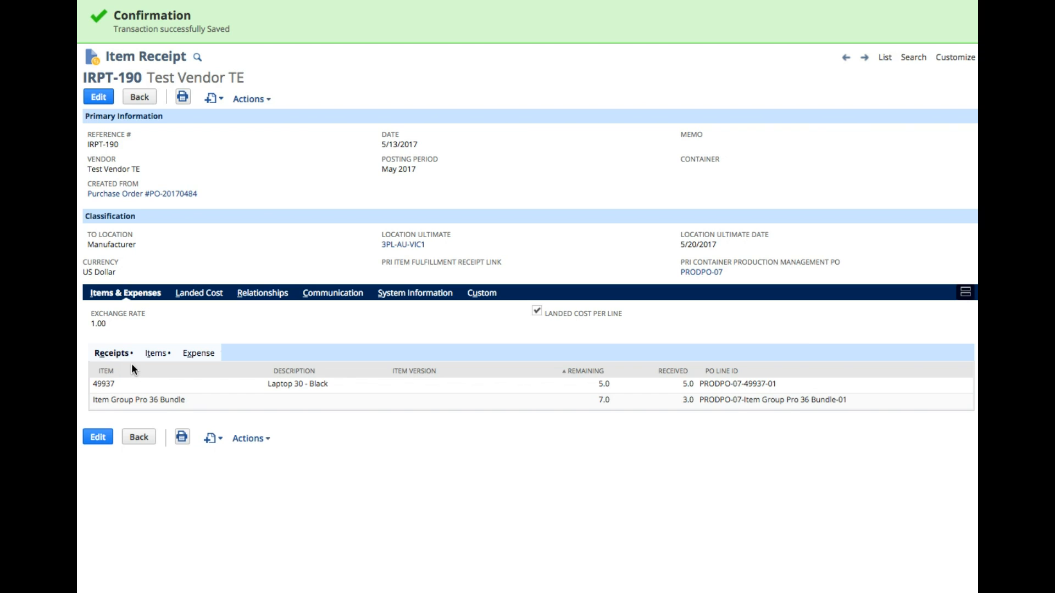
left_click(154, 352)
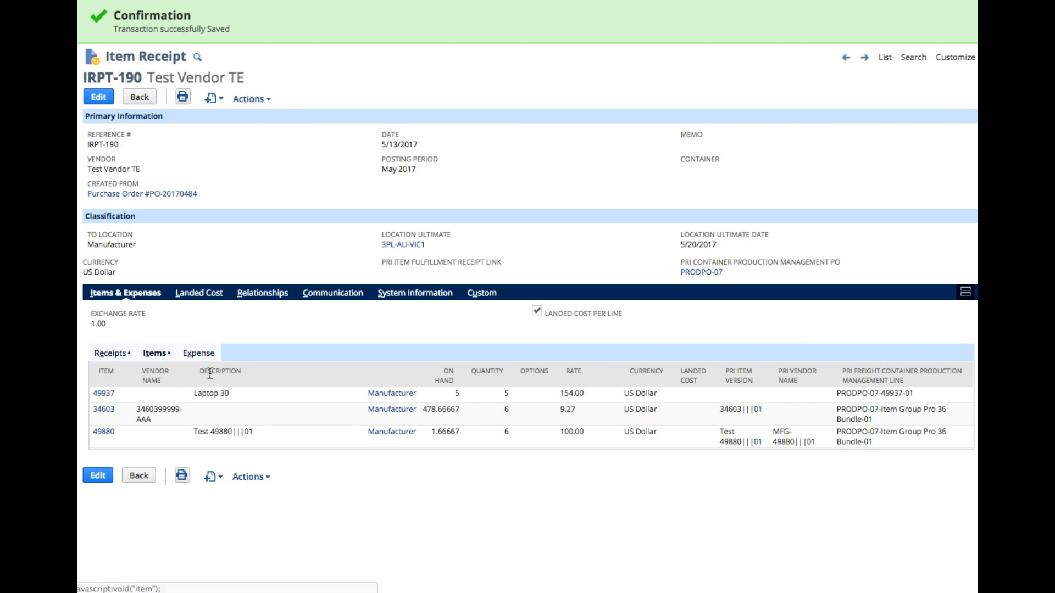